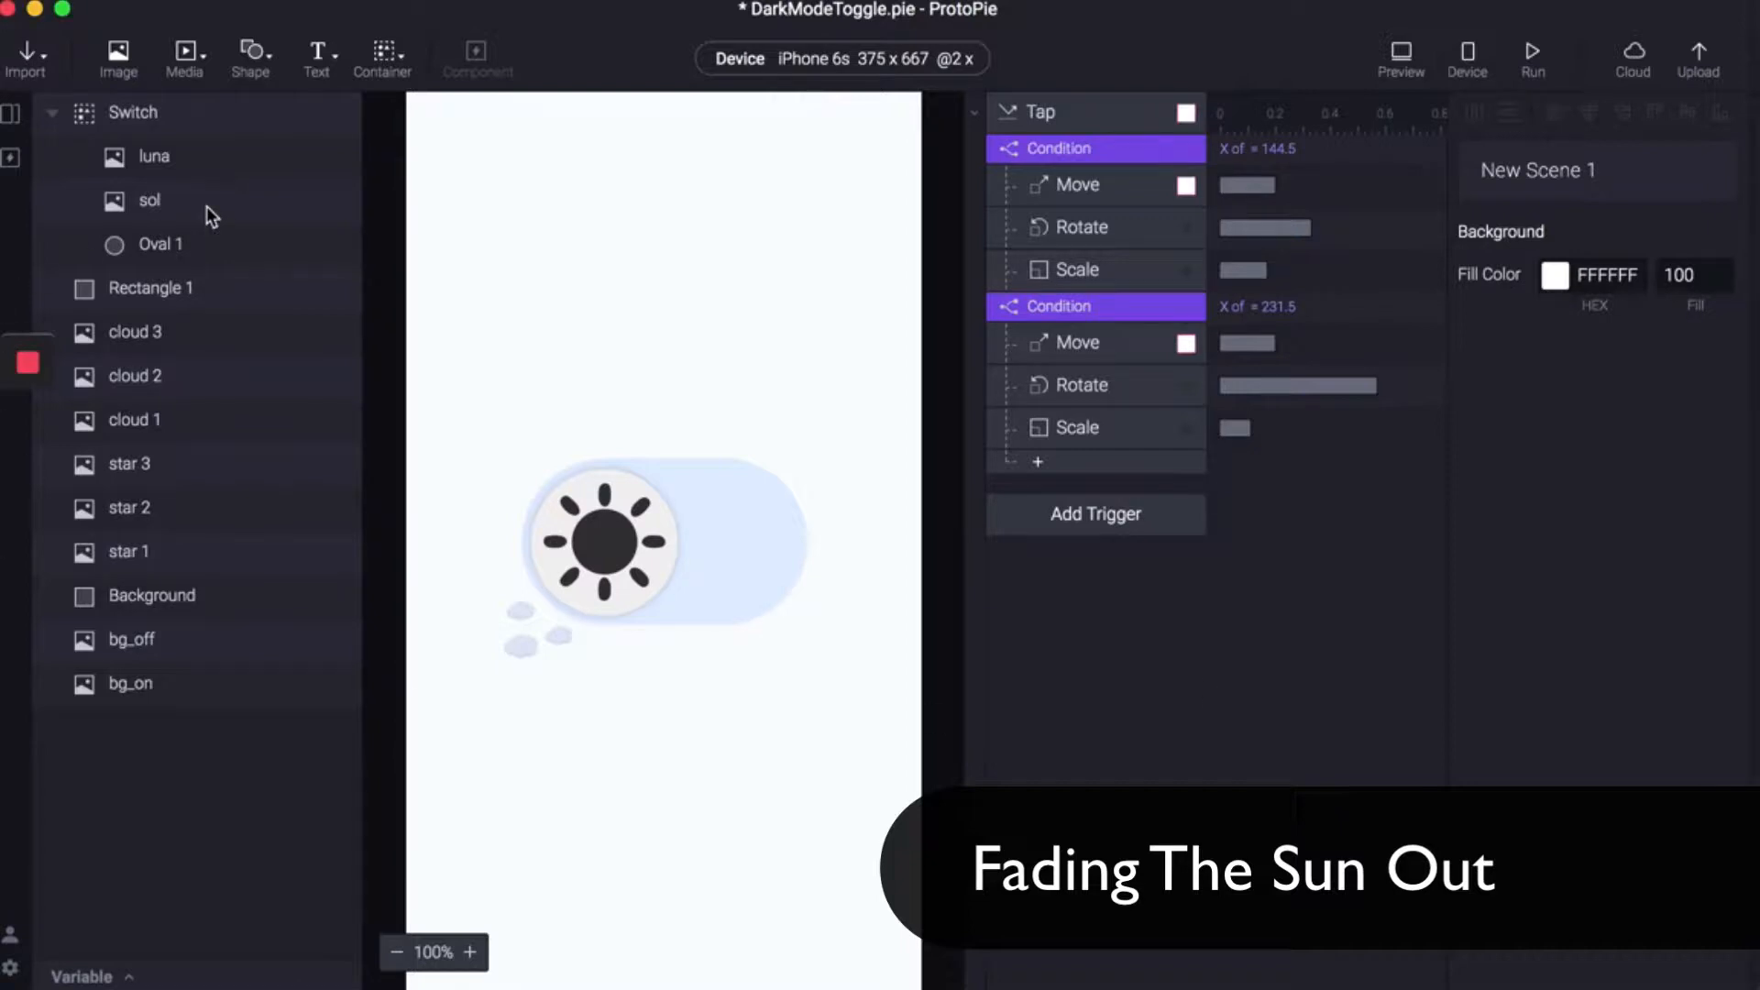
# Step: Add an Opacity response to the sol layer under the first condition: opacity 0, duration 0.0
pyautogui.click(150, 201)
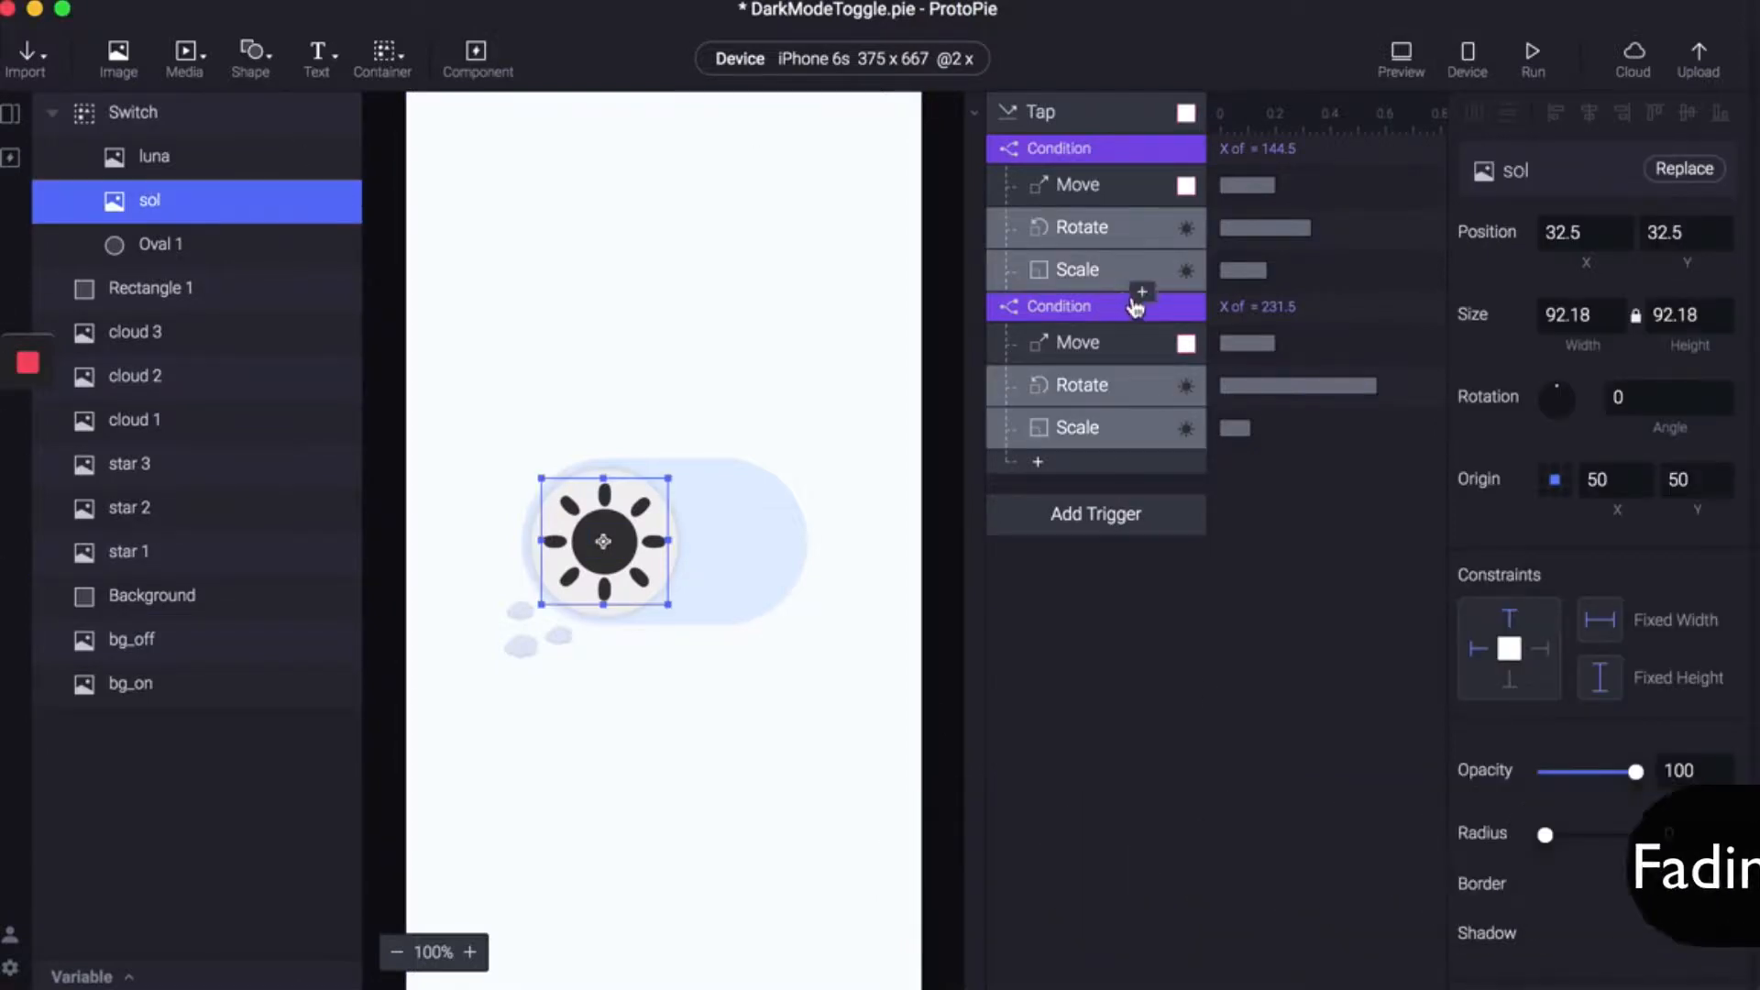
pyautogui.click(1141, 291)
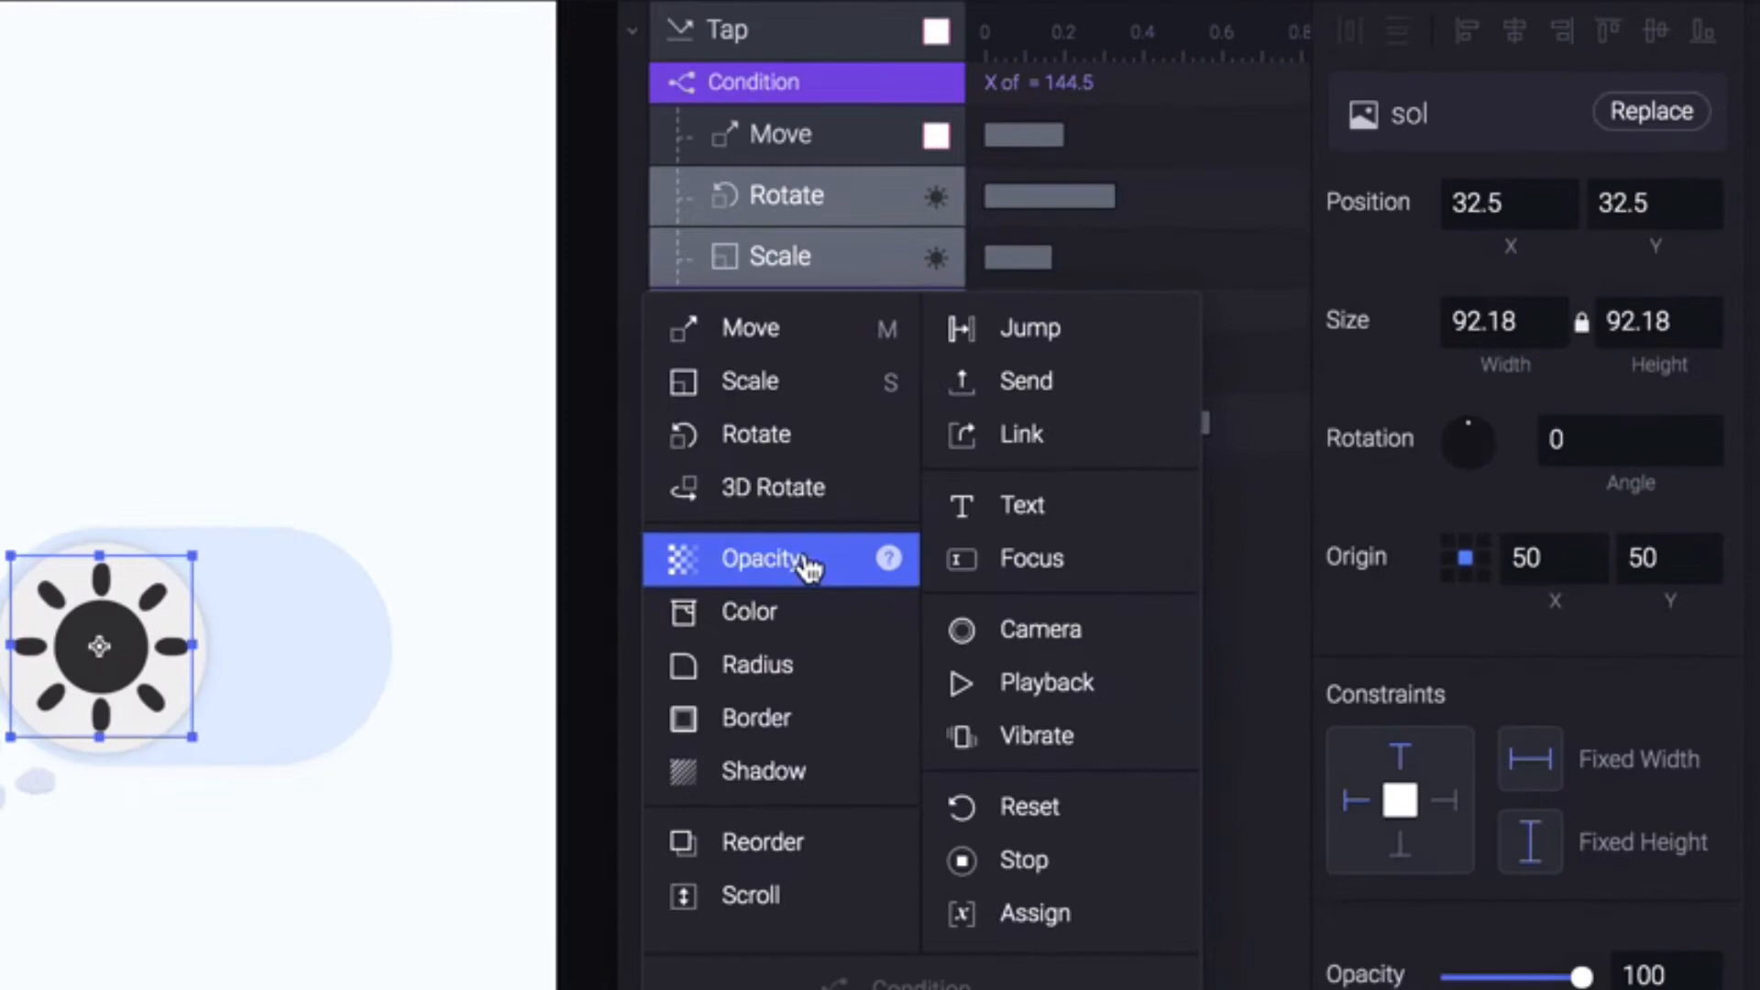
pyautogui.click(768, 559)
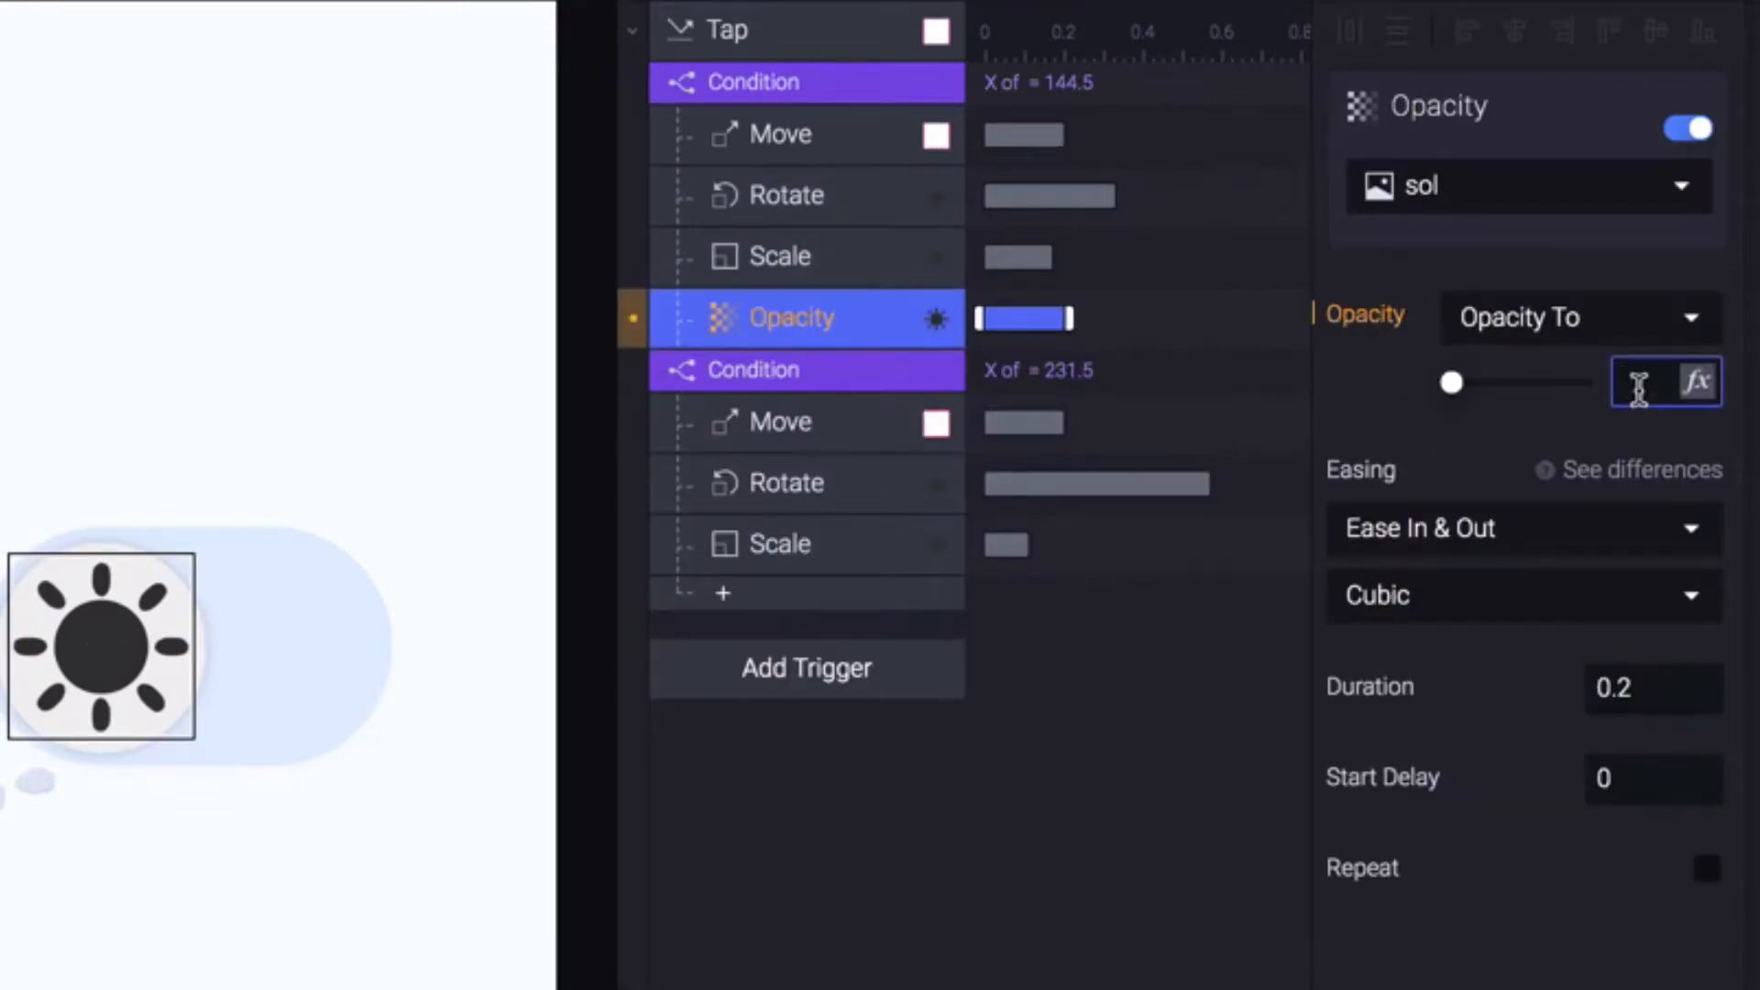
pyautogui.click(1652, 687)
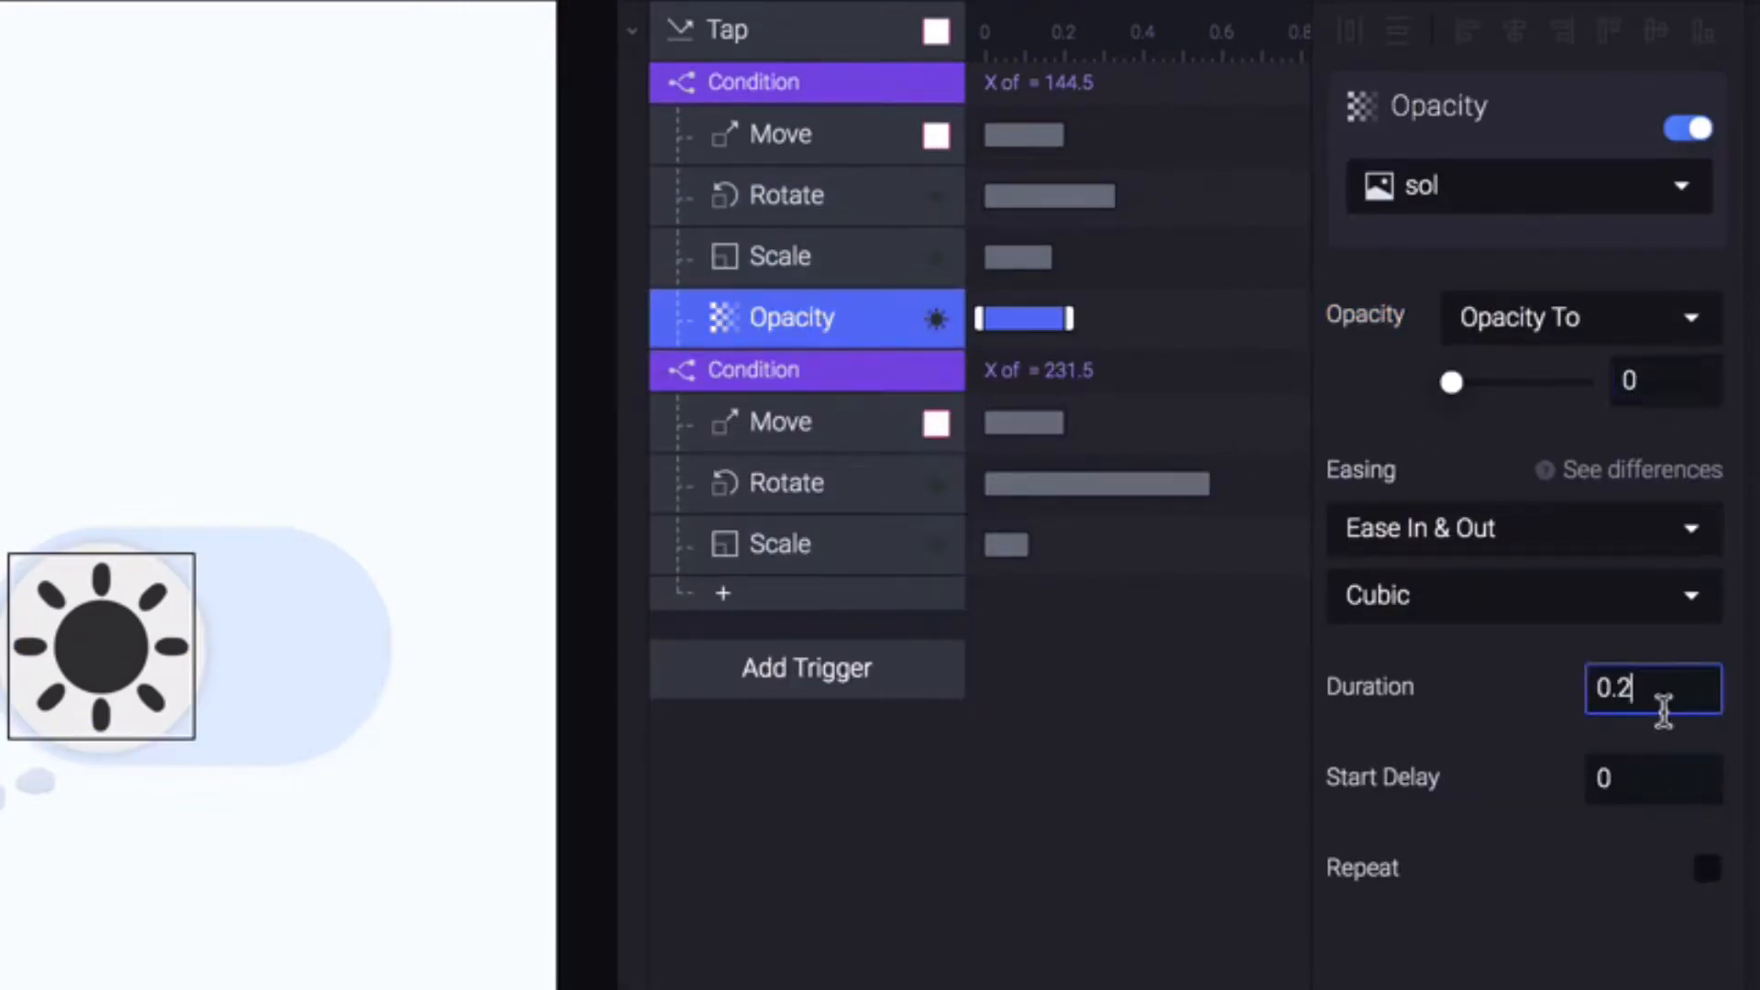
pyautogui.write('0.0')
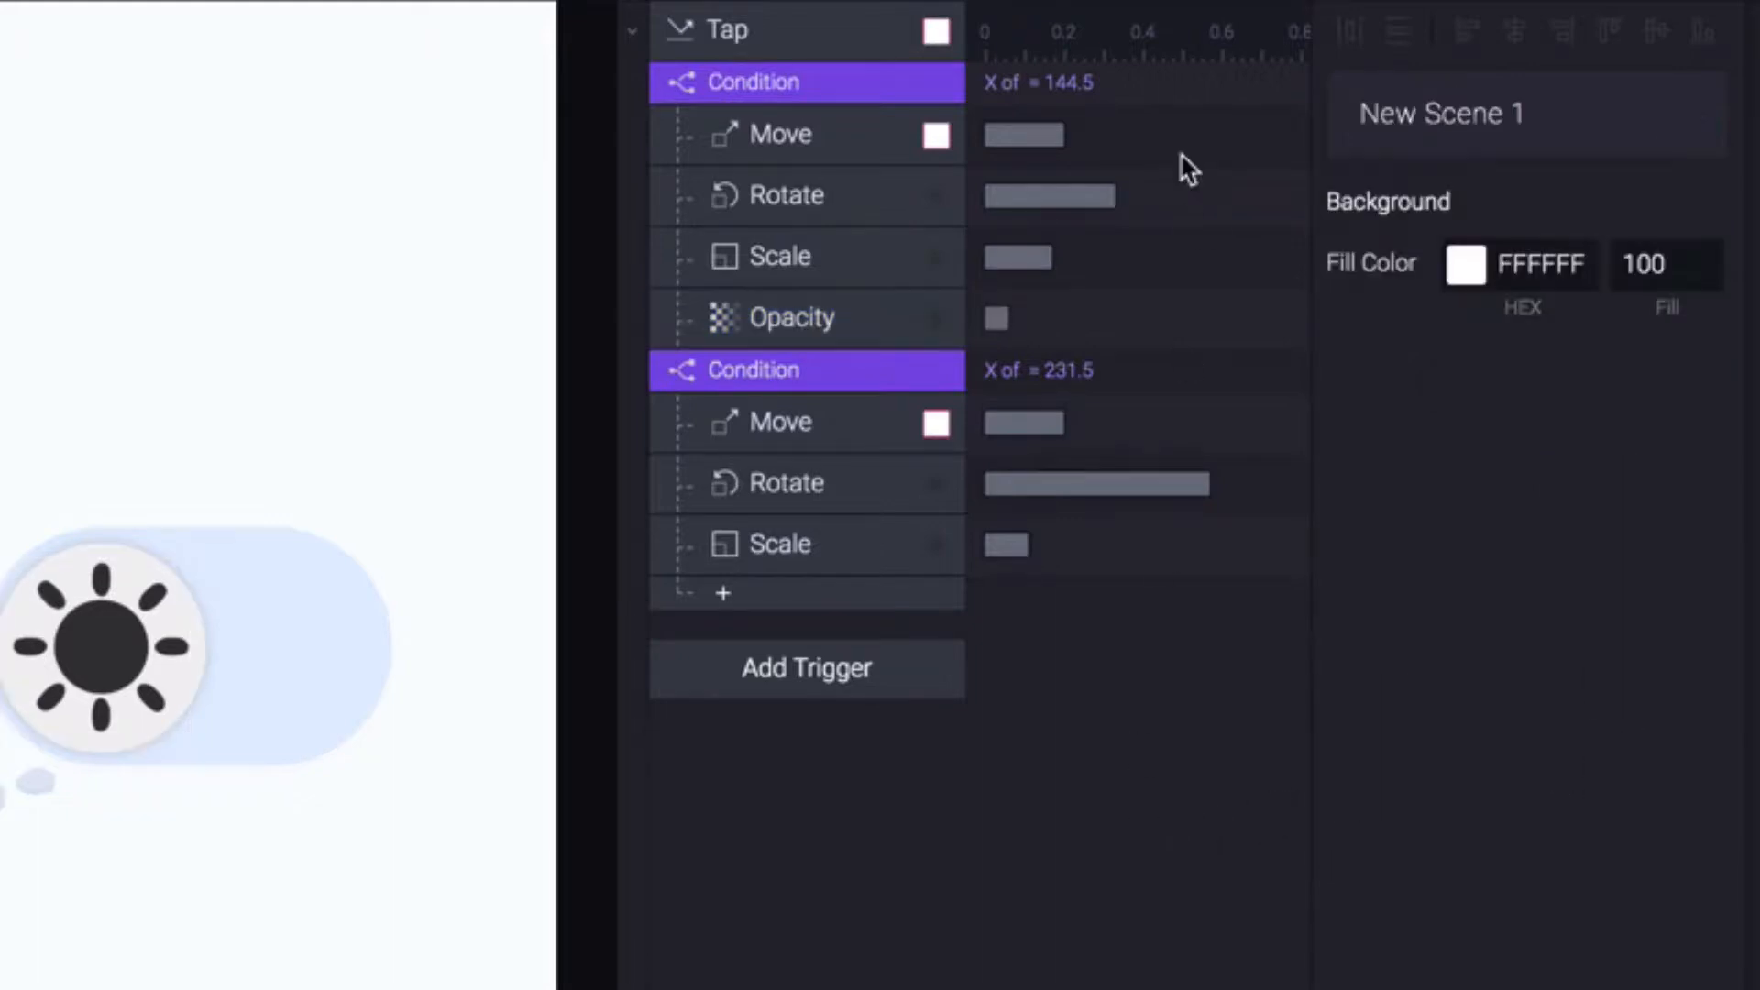
pyautogui.click(1400, 56)
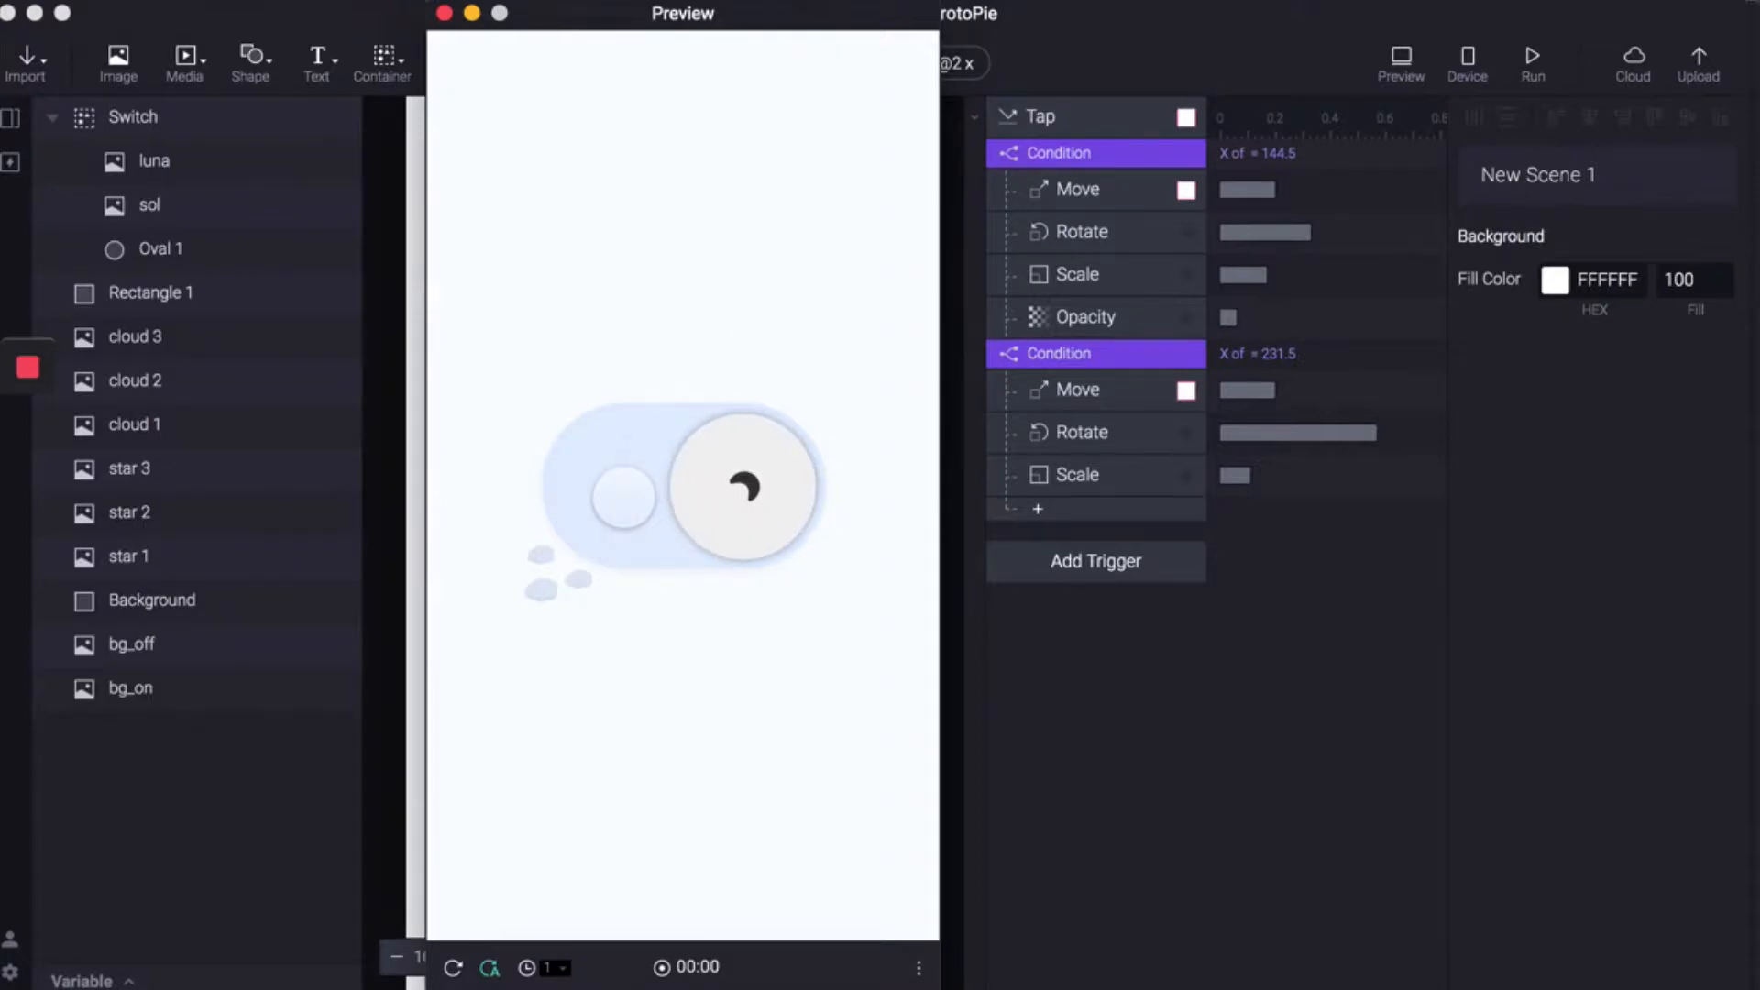
# Step: Tap the switch in the preview to confirm the sun vanishes as the knob slides
pyautogui.click(740, 486)
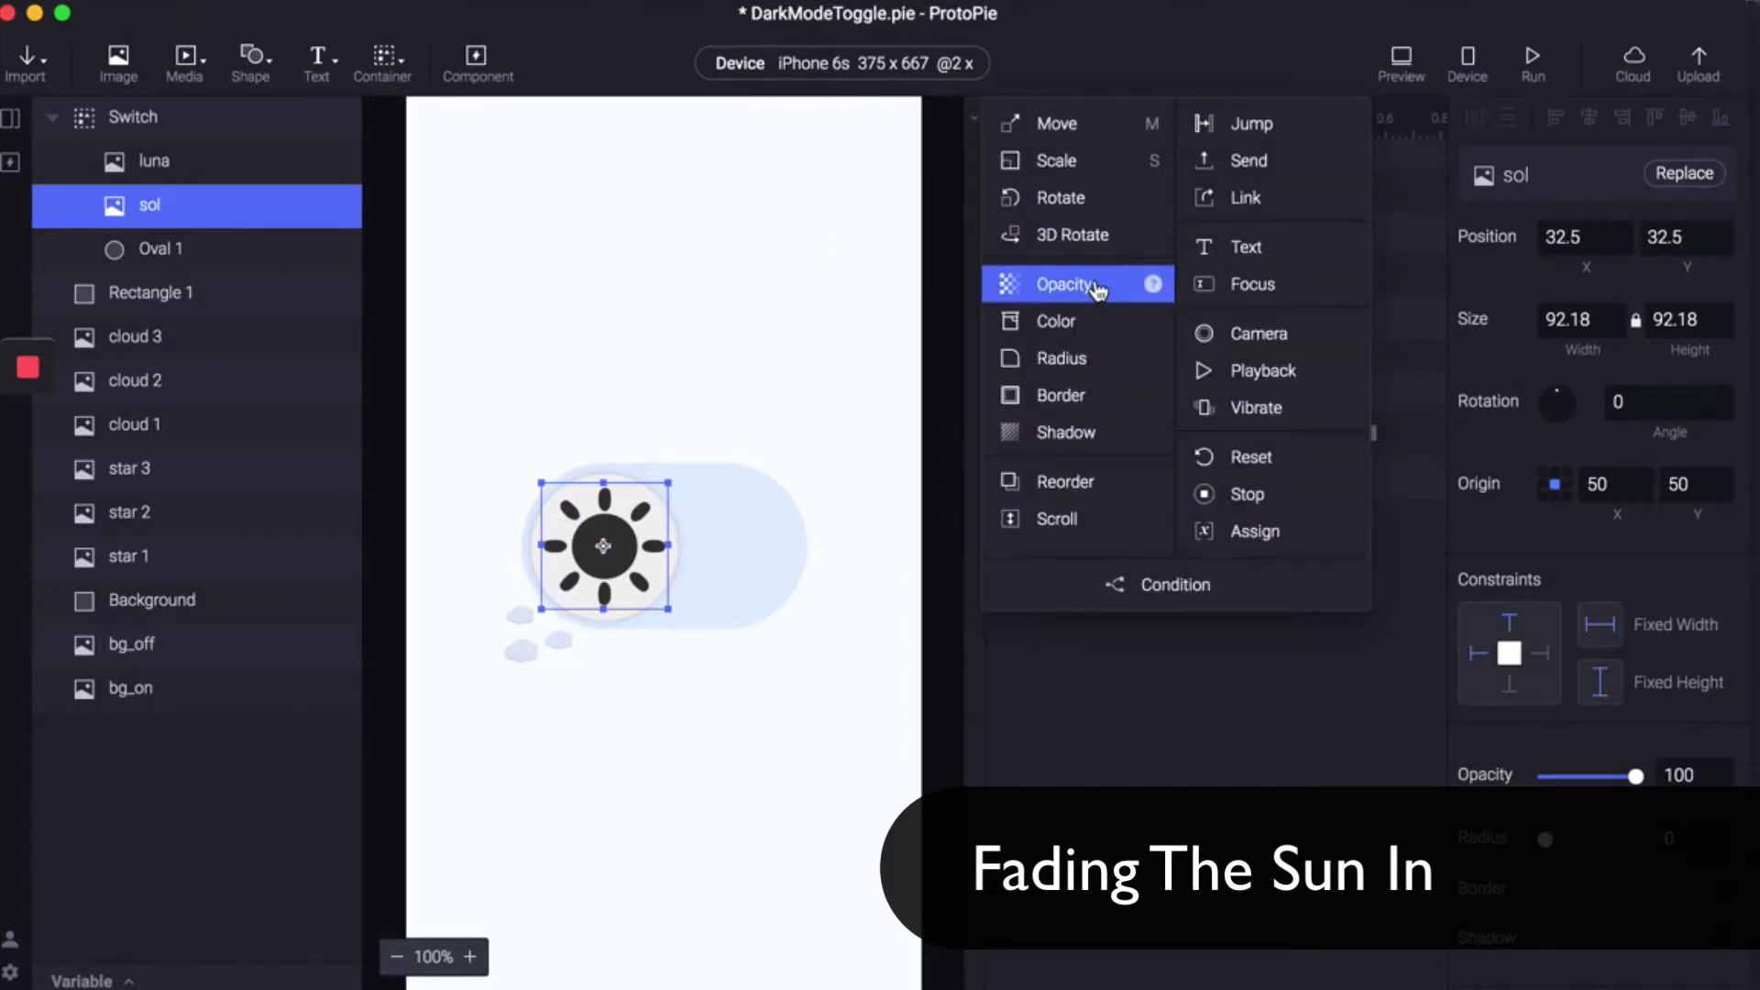
# Step: Add an Opacity response under the second condition returning sol to 100
pyautogui.click(1063, 283)
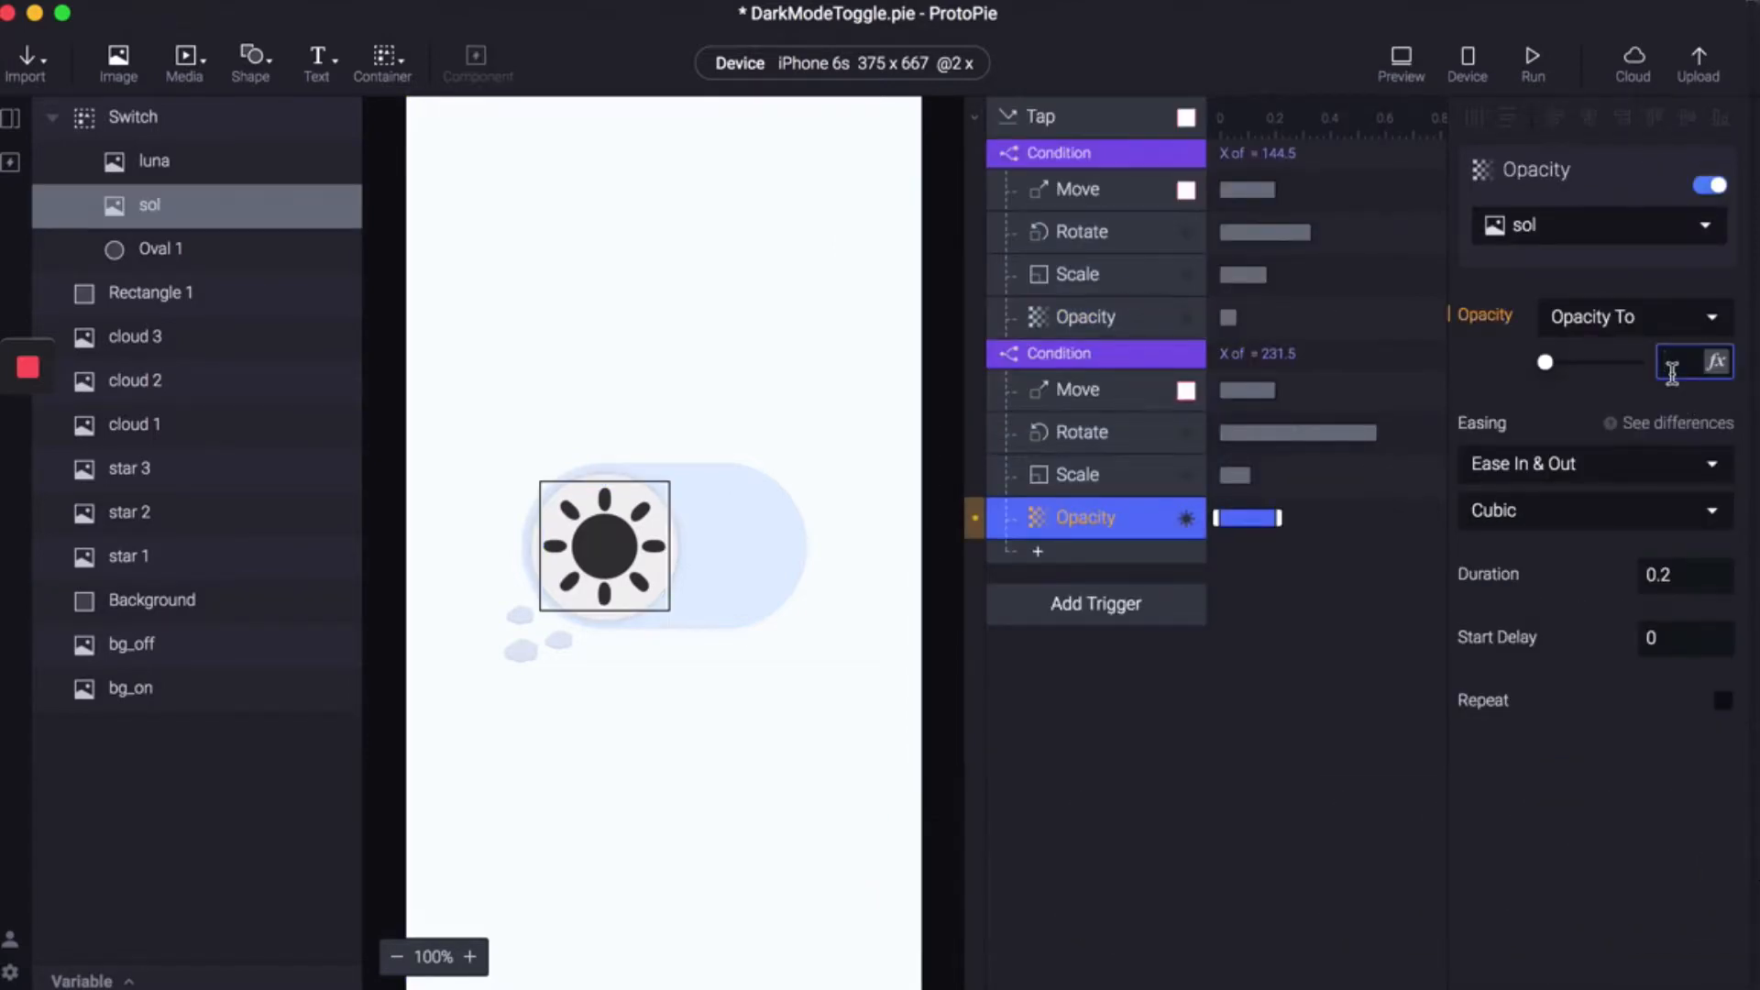
pyautogui.write('100')
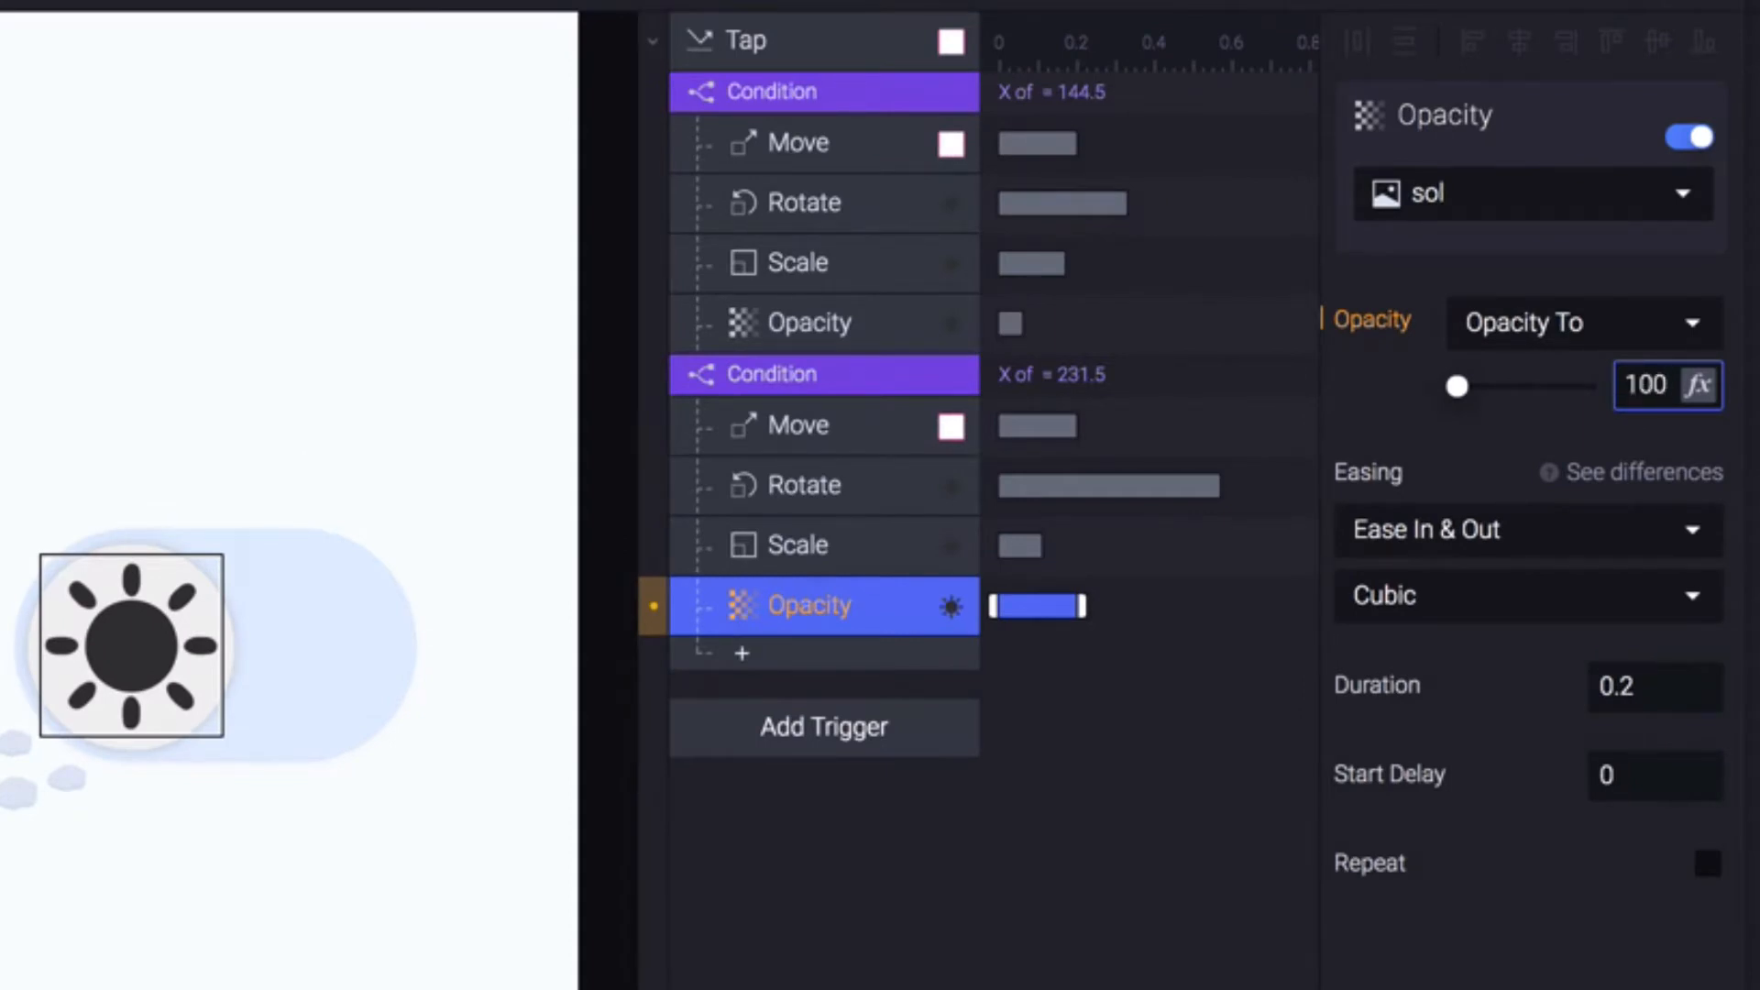
pyautogui.click(1655, 775)
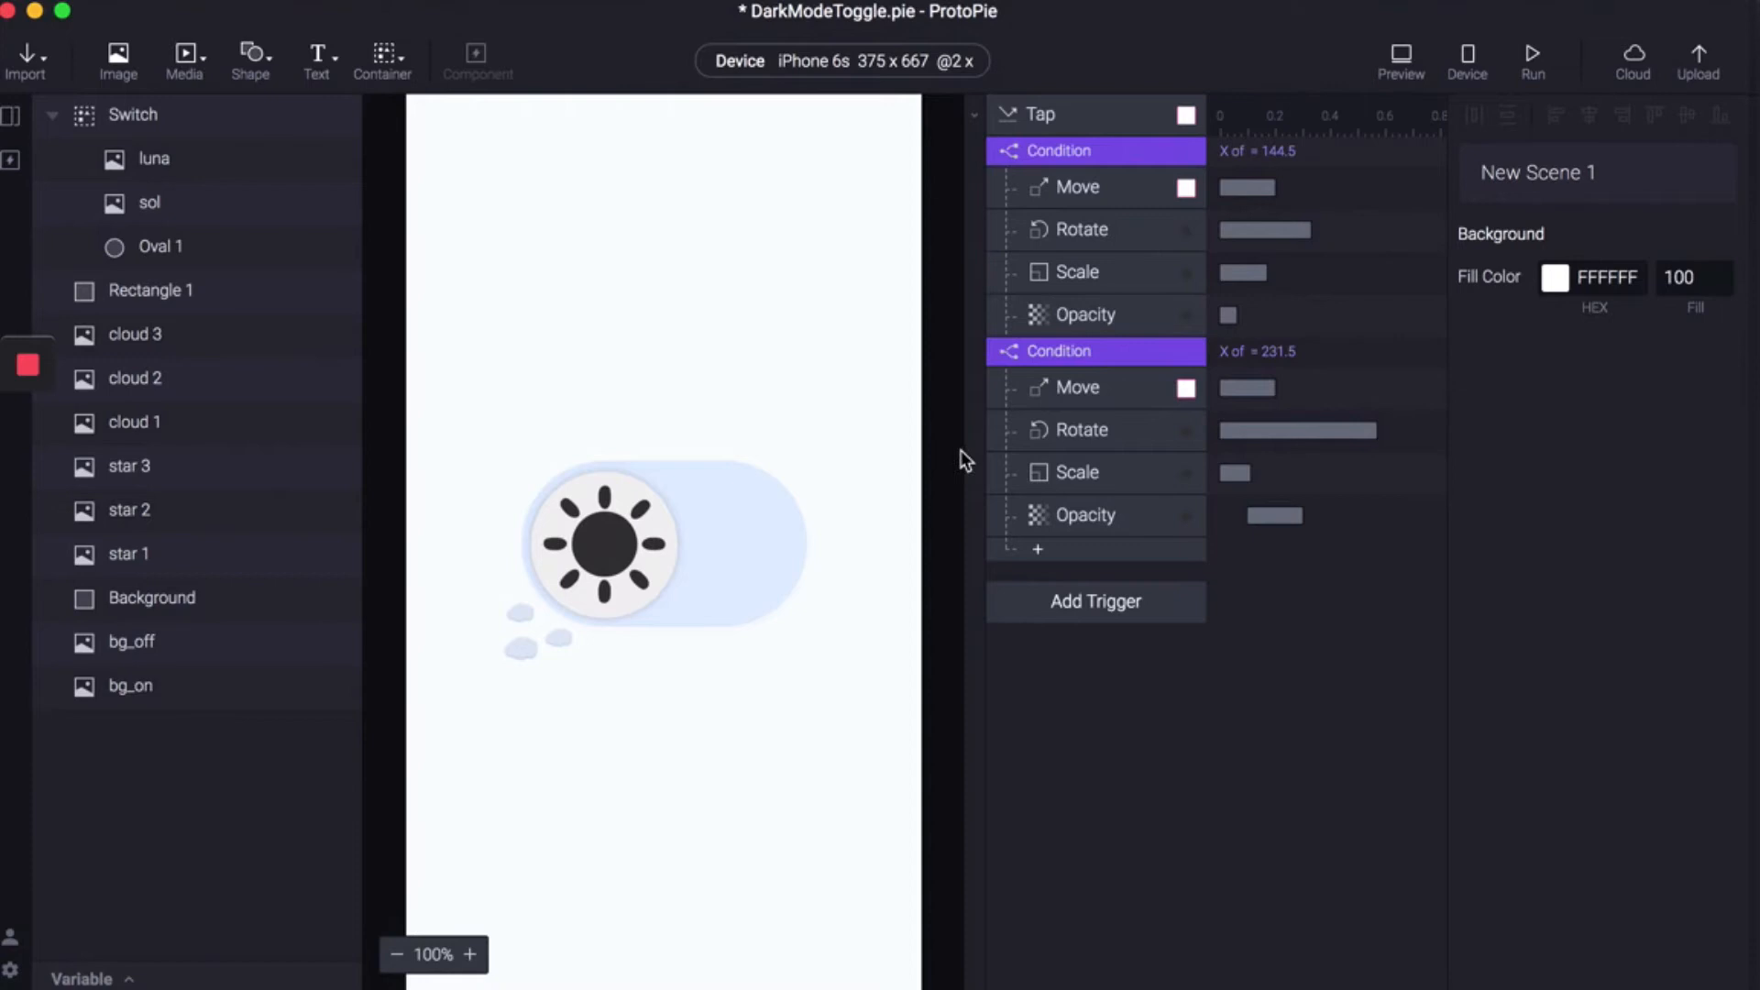
pyautogui.moveTo(1234, 774)
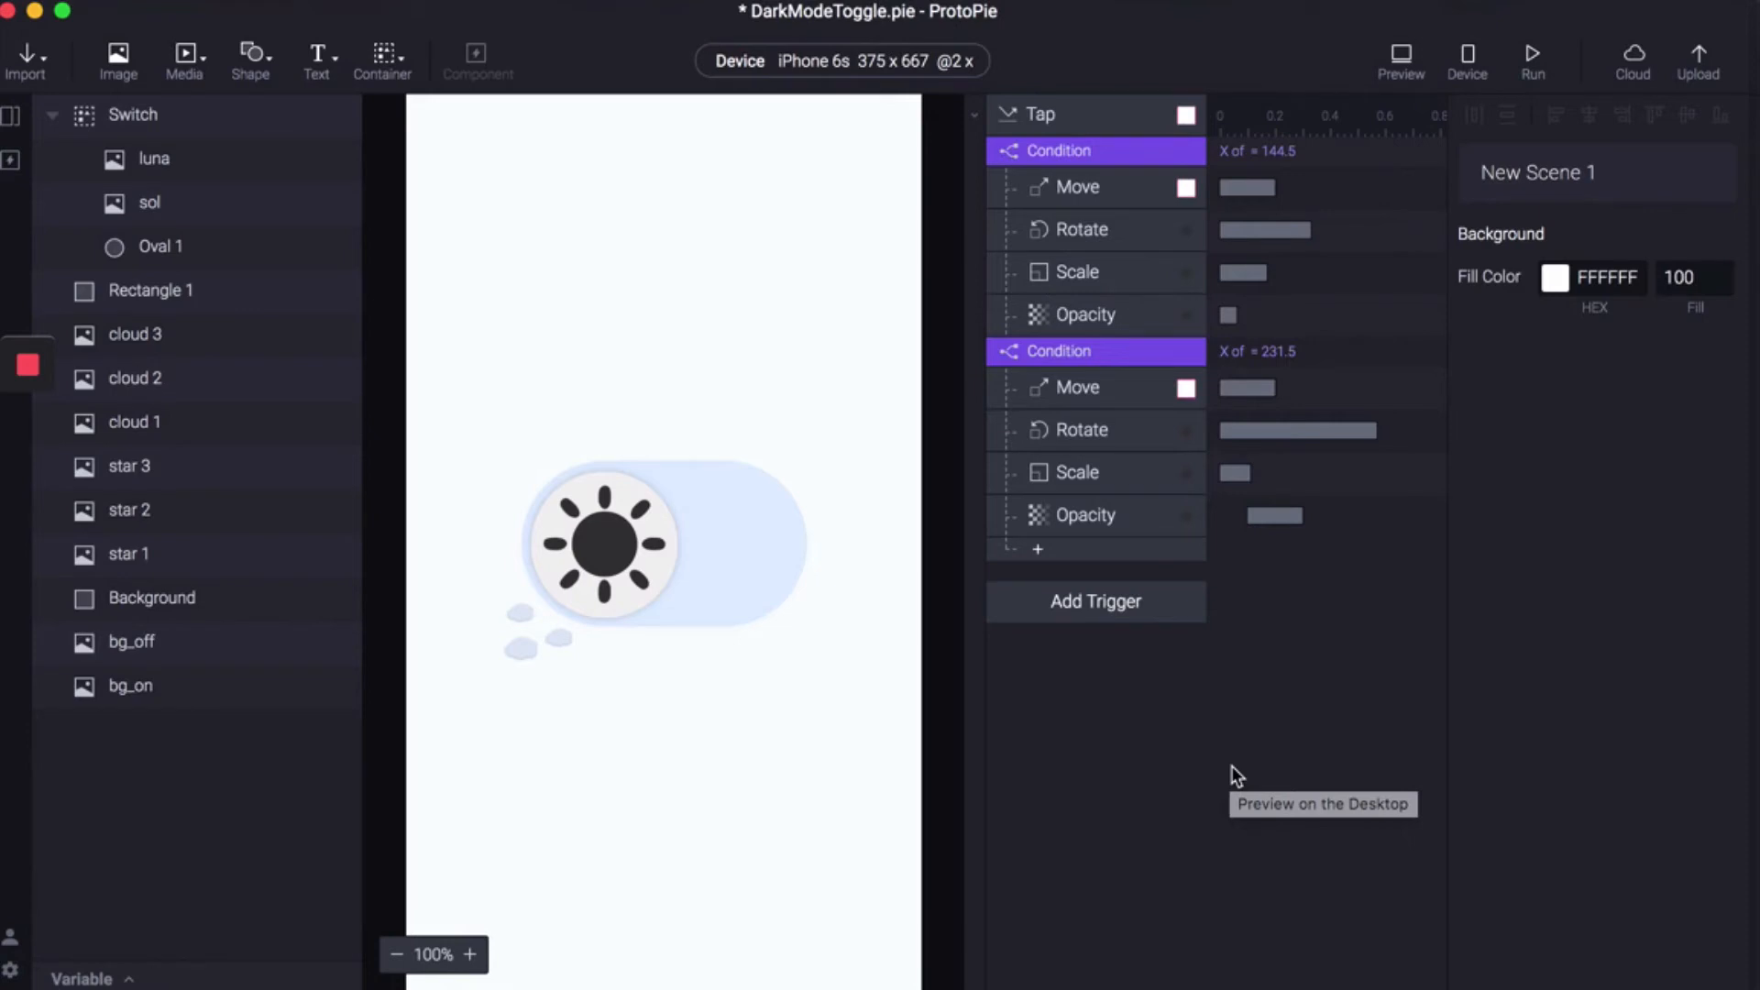
pyautogui.moveTo(1236, 776)
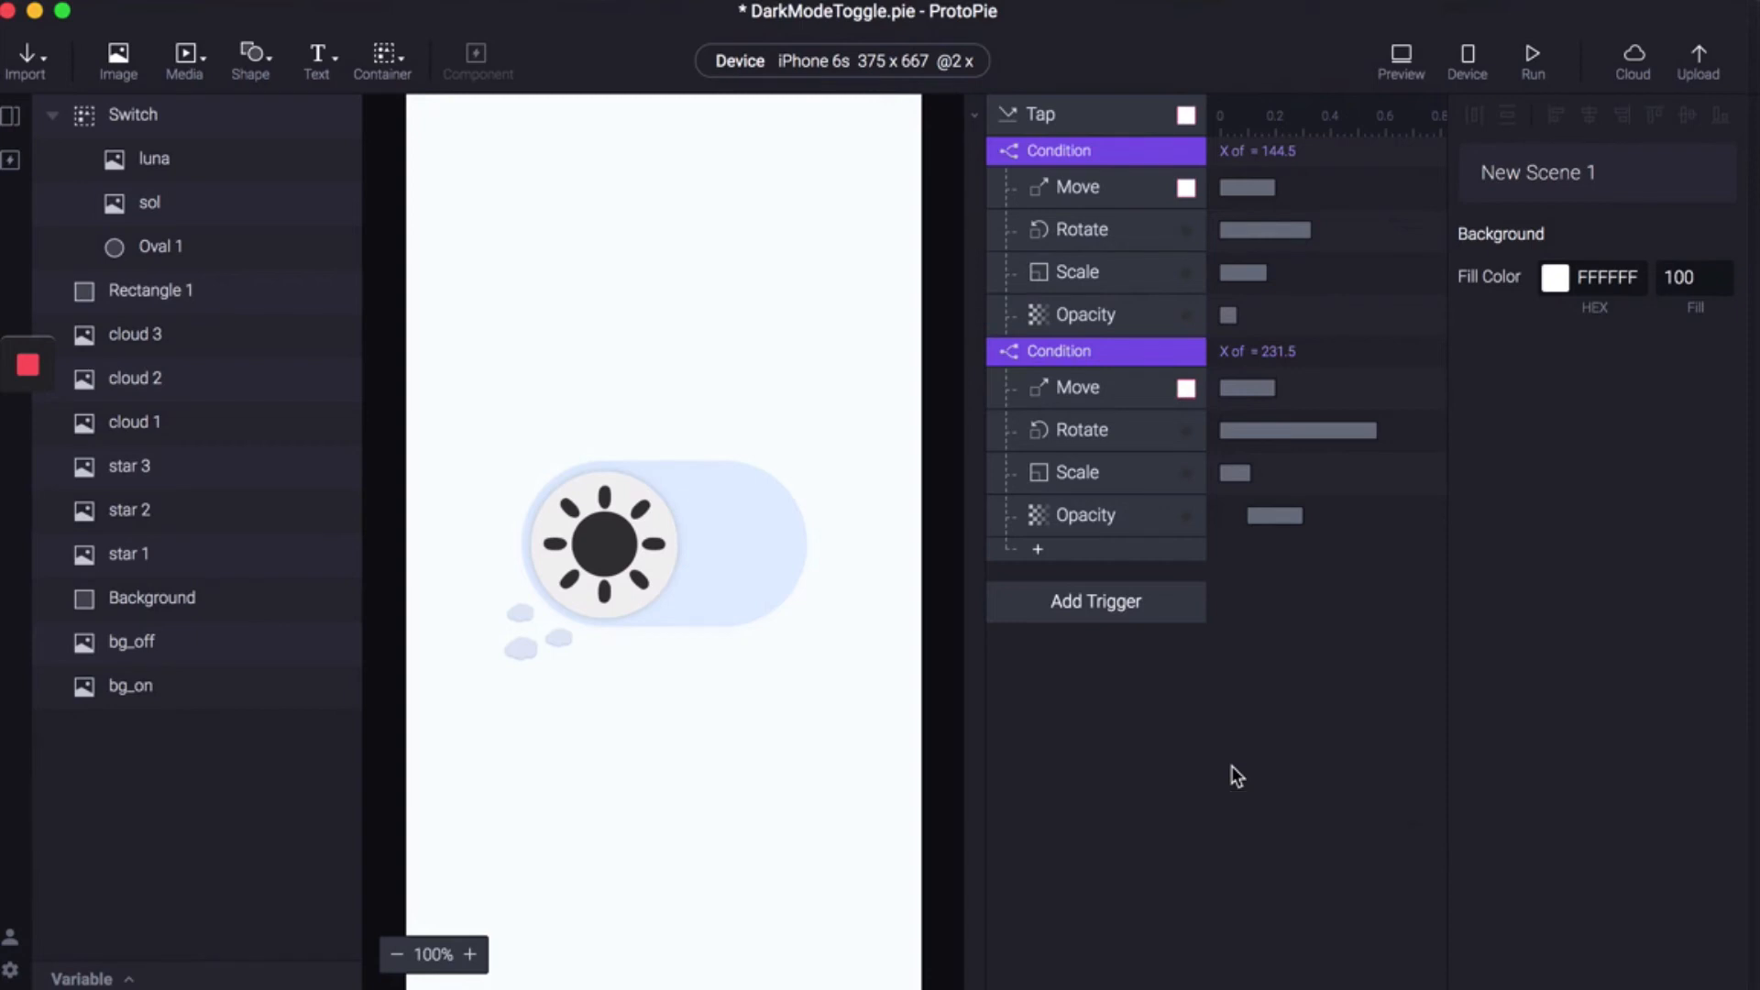